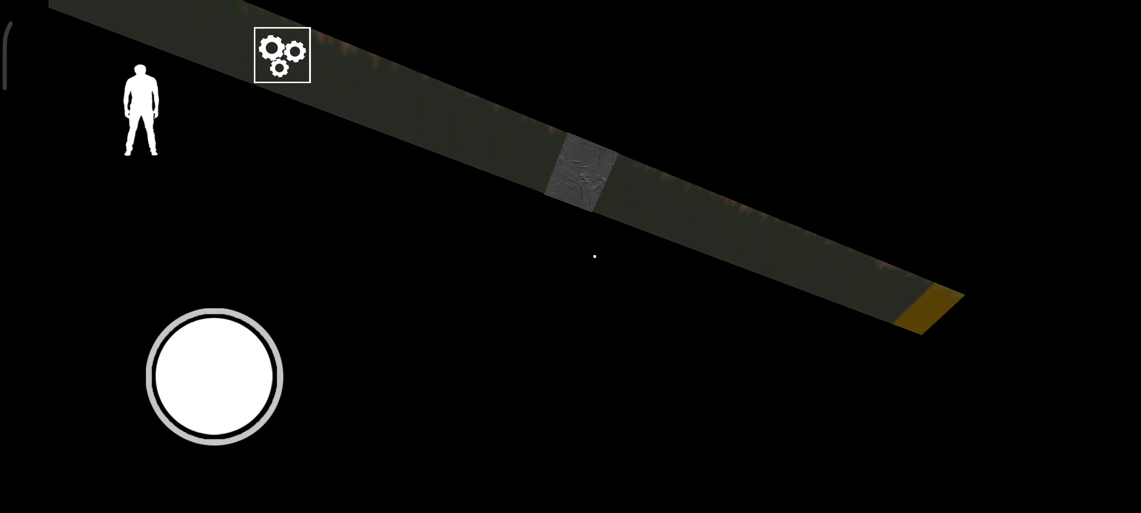
Step: Walk forward out of the dark area, past the open wooden door, into the plank-floored room
drag(215, 376, 236, 300)
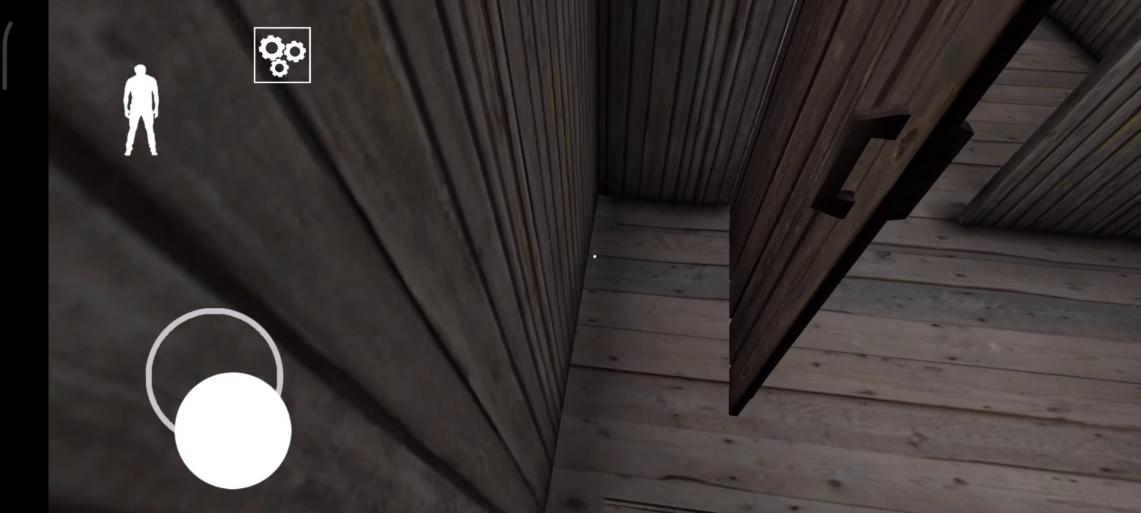
drag(215, 433, 196, 298)
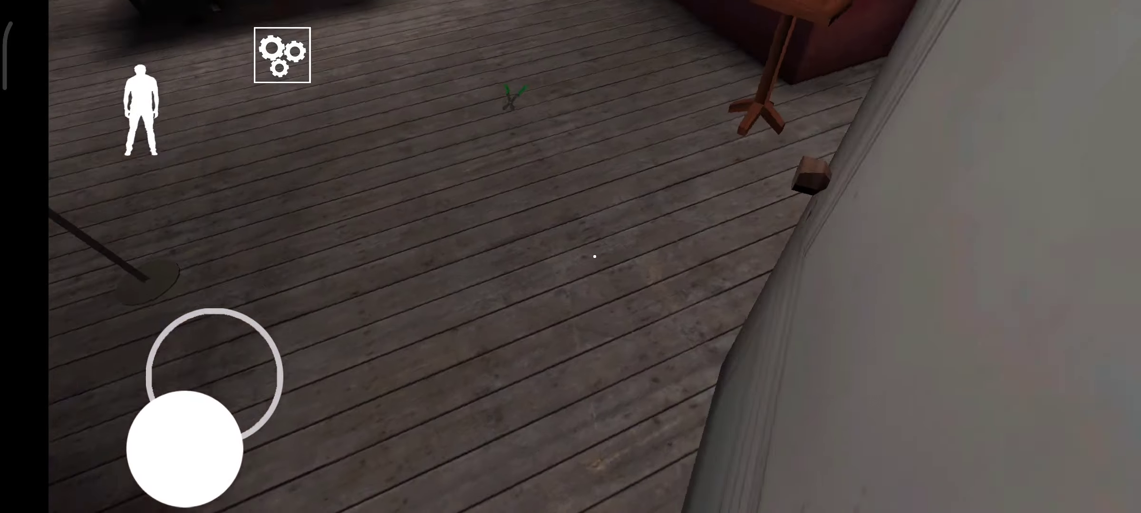
Step: Cross the room to the item, reach the padlocked green door, then walk down the upstairs hallway
drag(189, 443, 215, 374)
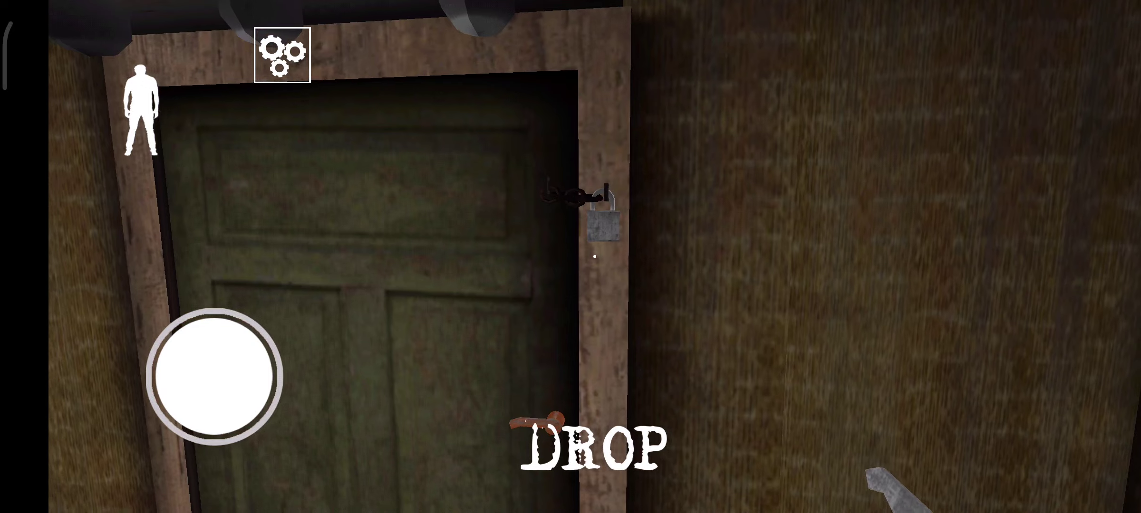
drag(213, 374, 226, 298)
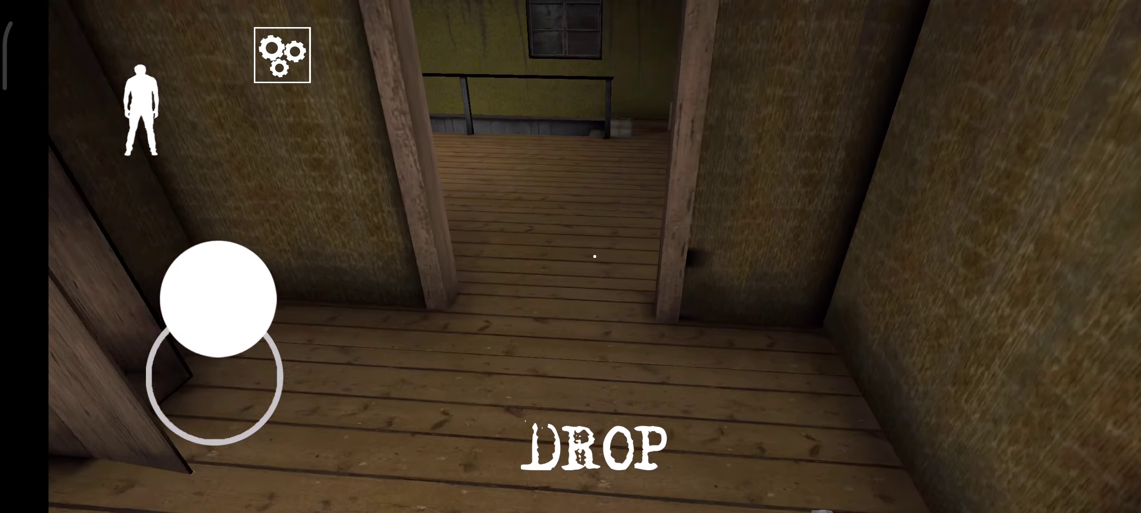